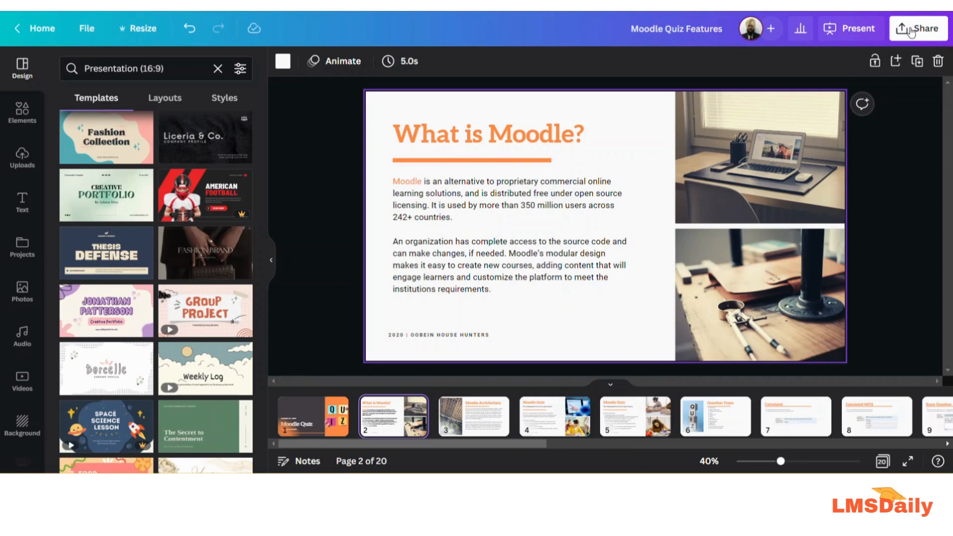
- Reach the Embed option from the Share menu for the Moodle Quiz Features design
{"action": "left_click", "coordinate": [920, 28]}
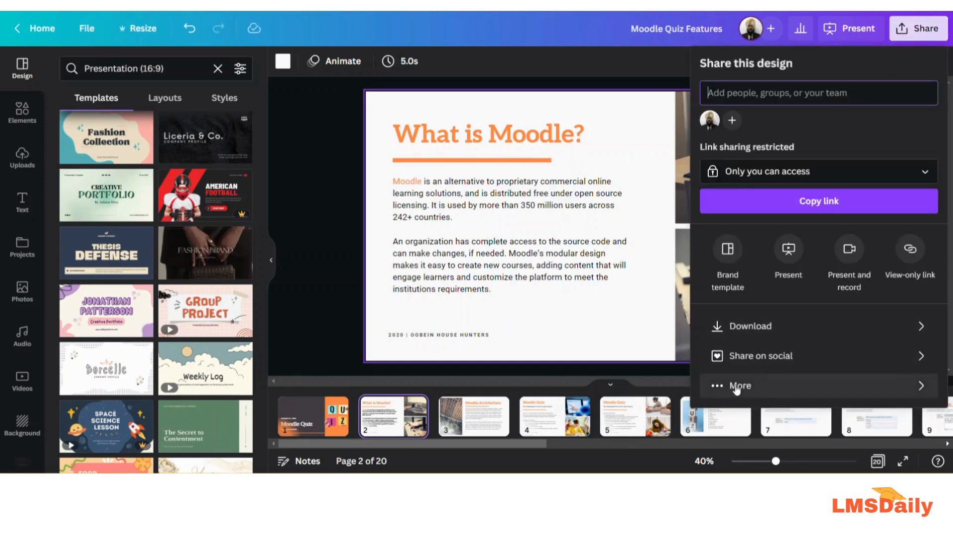
{"action": "mouse_move", "coordinate": [880, 393]}
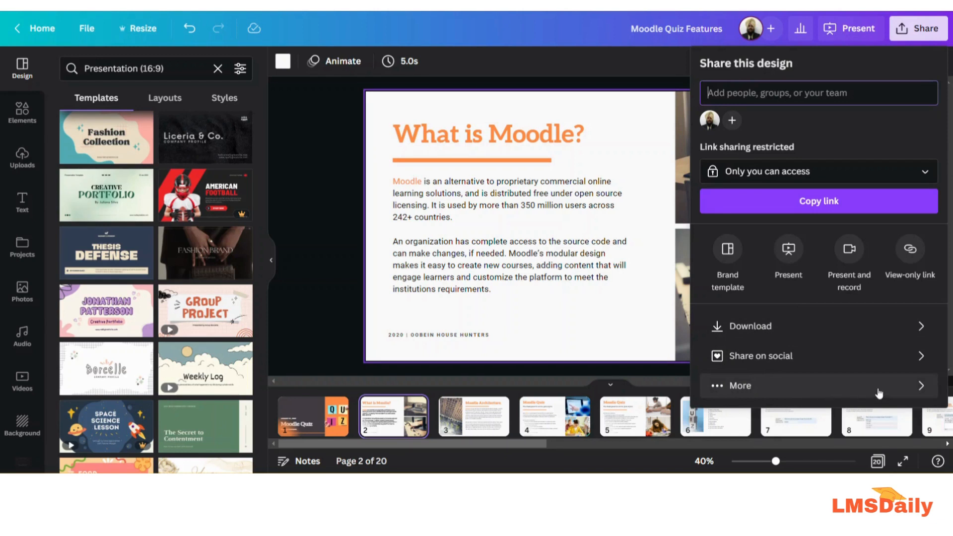
{"action": "mouse_move", "coordinate": [921, 393]}
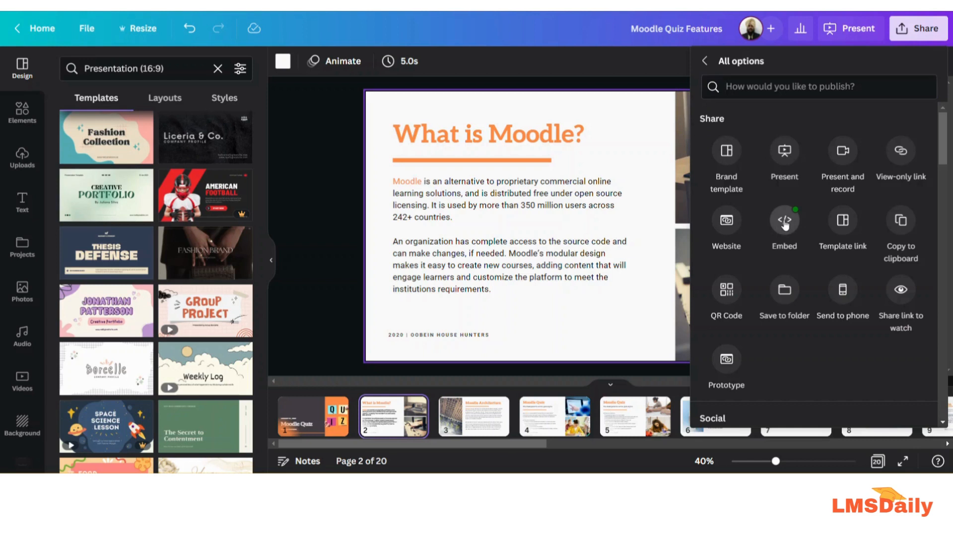
{"action": "left_click", "coordinate": [783, 221]}
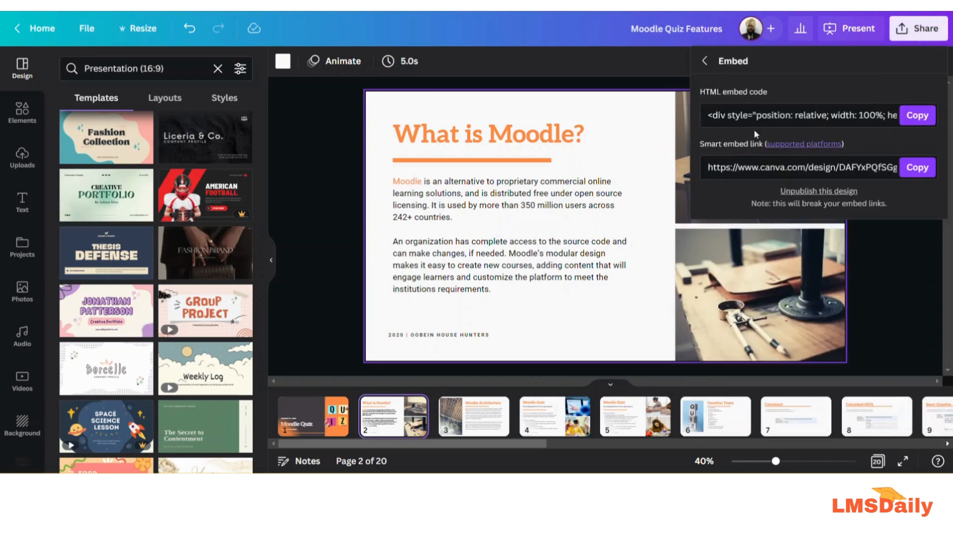
{"action": "mouse_move", "coordinate": [724, 102]}
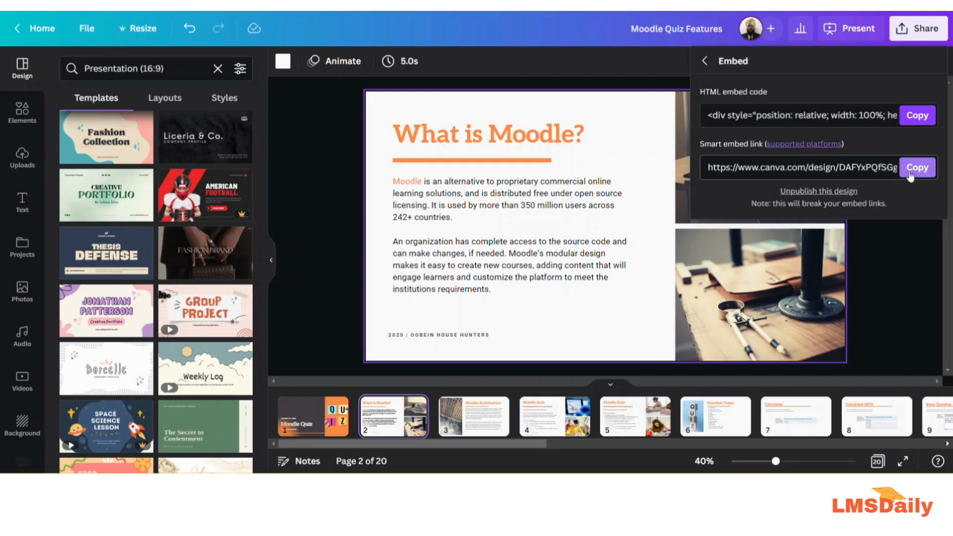
- Copy the presentation's smart embed link to the clipboard
{"action": "left_click", "coordinate": [918, 166]}
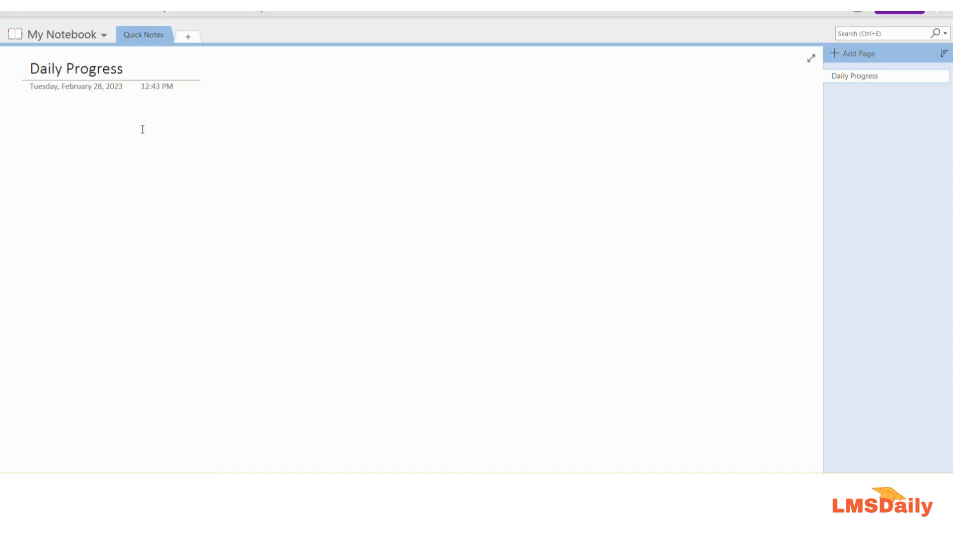
- Paste the smart embed link onto the Daily Progress page so the presentation embeds live
{"action": "key", "text": "ctrl+v"}
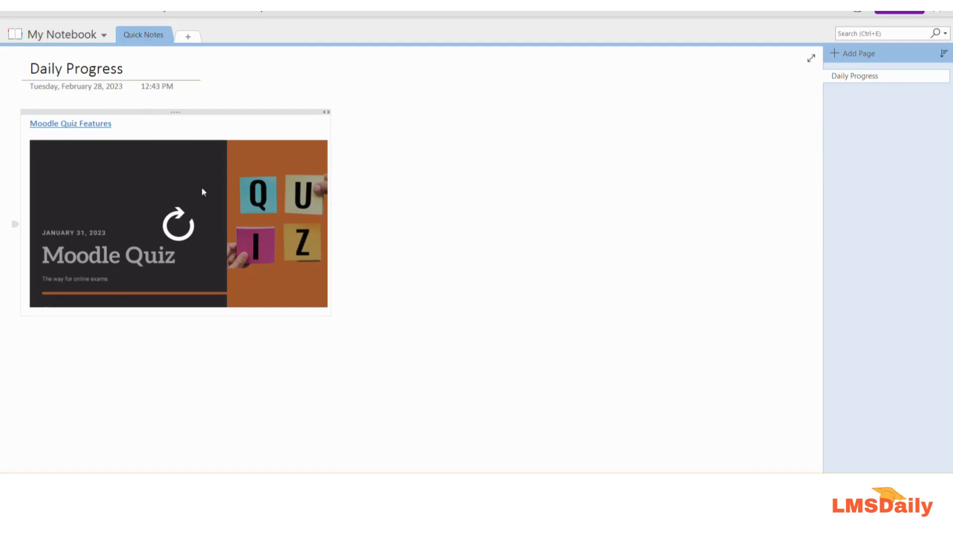
{"action": "mouse_move", "coordinate": [140, 166]}
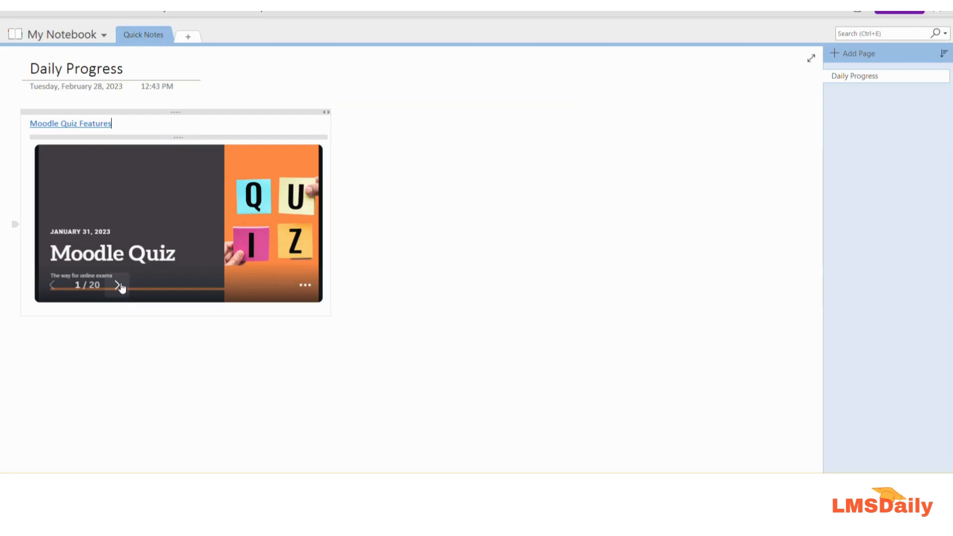
- Advance the embedded viewer to slide 5 of 20, the Moodle Quiz features list
{"action": "left_click", "coordinate": [119, 285]}
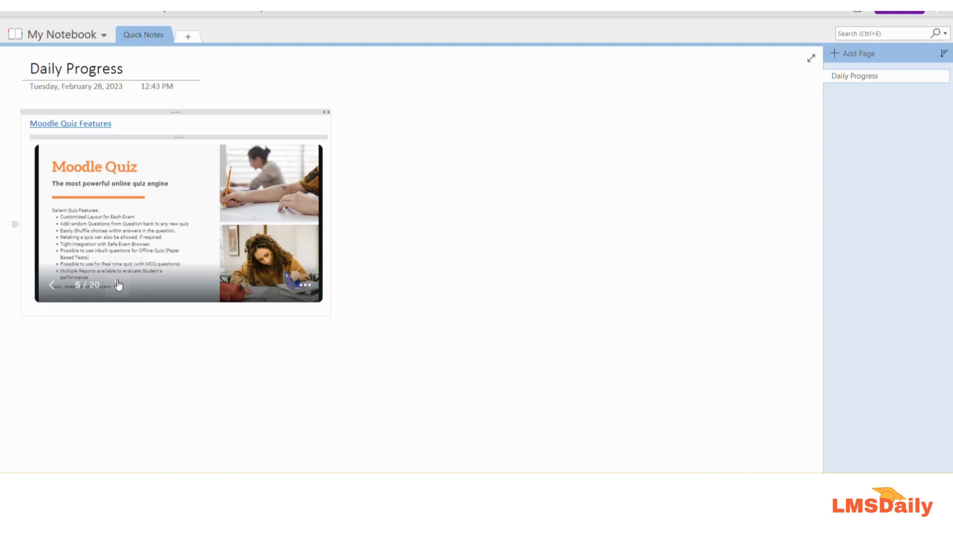
{"action": "mouse_move", "coordinate": [116, 285]}
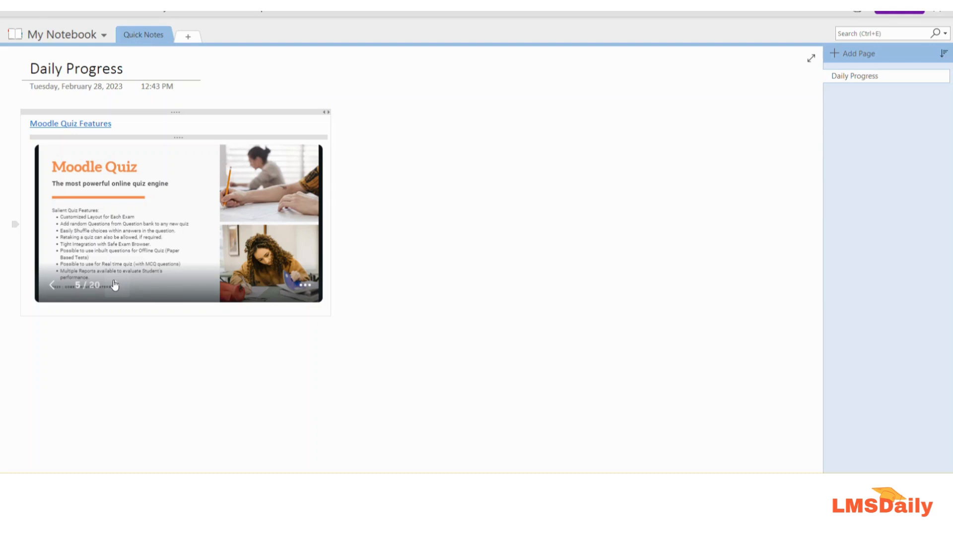